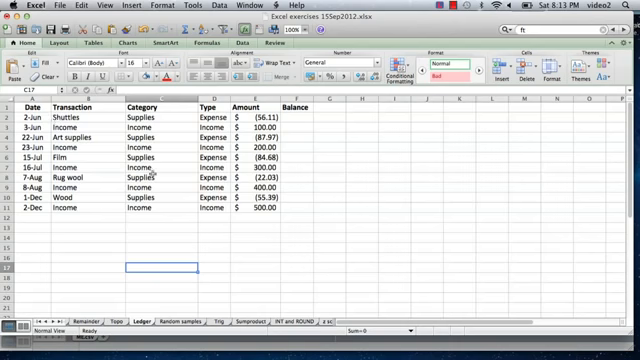
mouse_move(104, 220)
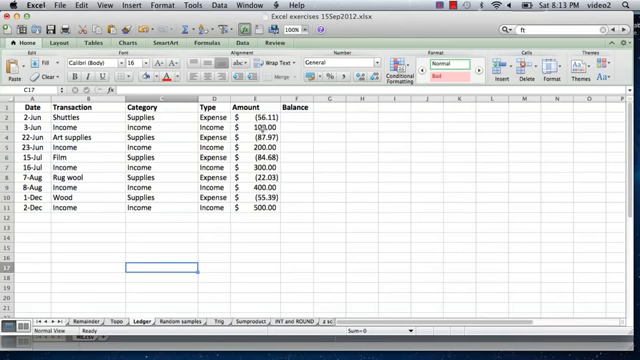
Enter =SUM($E$2:E2) in F2, anchoring the start at row 2, giving (56.11)
click(304, 120)
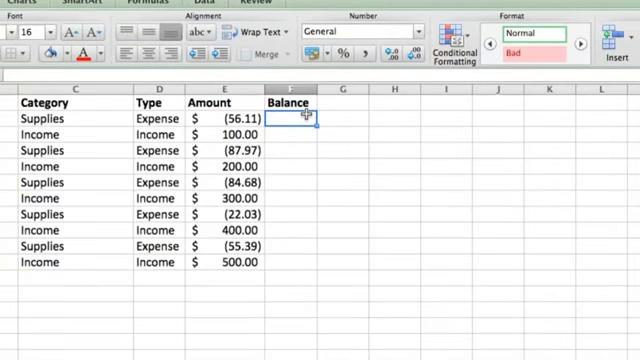
text(=)
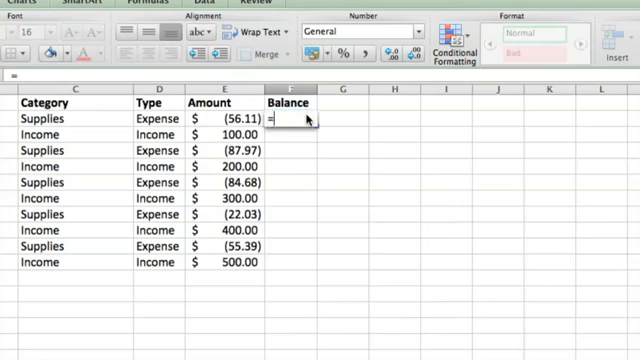
text(sum()
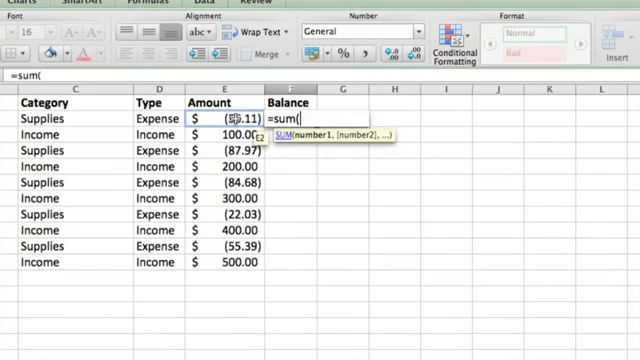
click(216, 124)
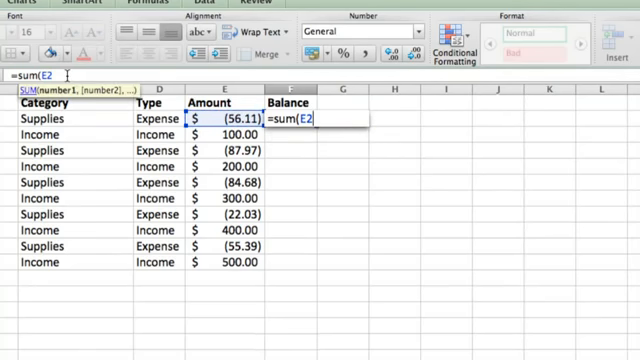
text(:E2))
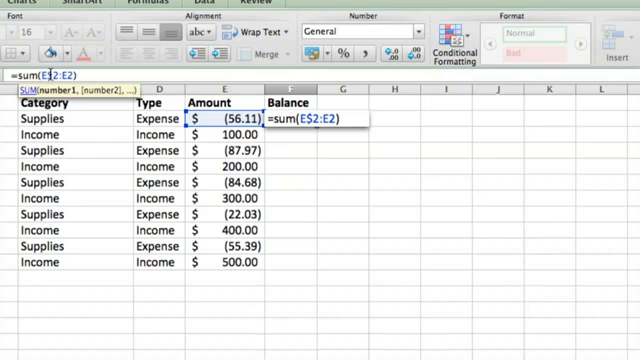
key(Return)
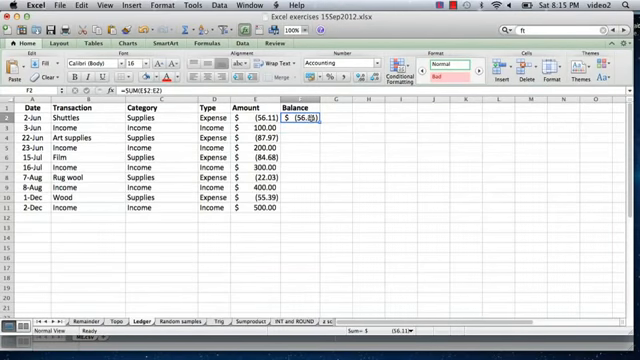
Copy the running-balance formula from F2 via the right-click menu
right_click(310, 120)
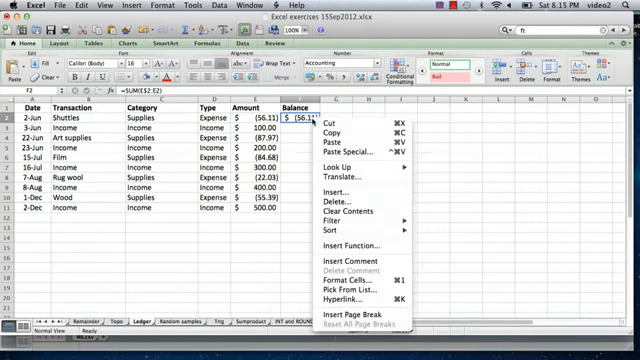
click(326, 136)
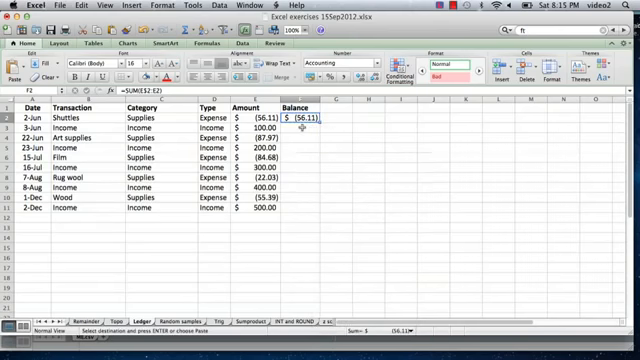
right_click(300, 136)
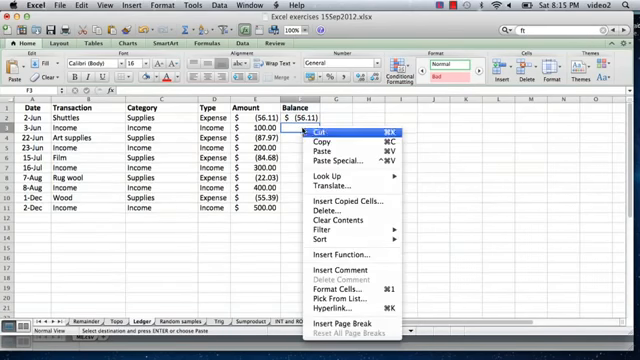
mouse_move(330, 144)
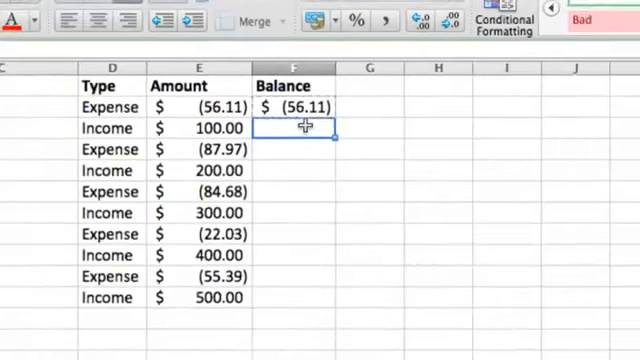
Paste the formula into F3 through F11, reaching 1,193.82, and widen column F
right_click(296, 128)
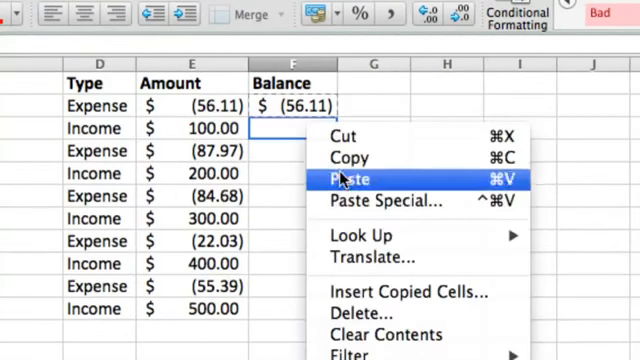
click(348, 180)
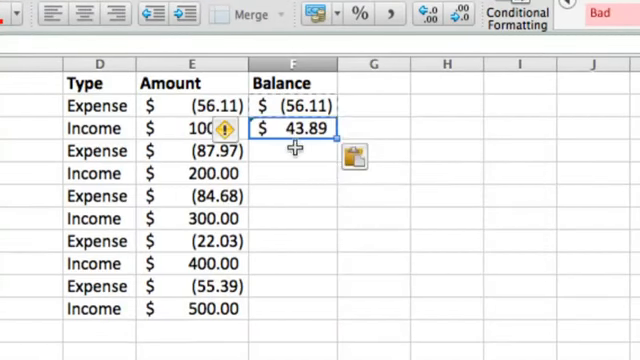
click(292, 156)
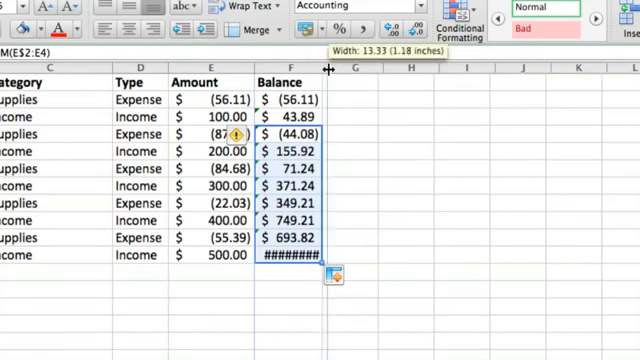
drag(336, 66, 344, 66)
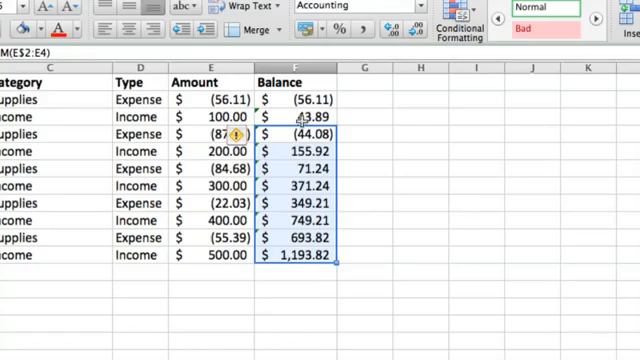